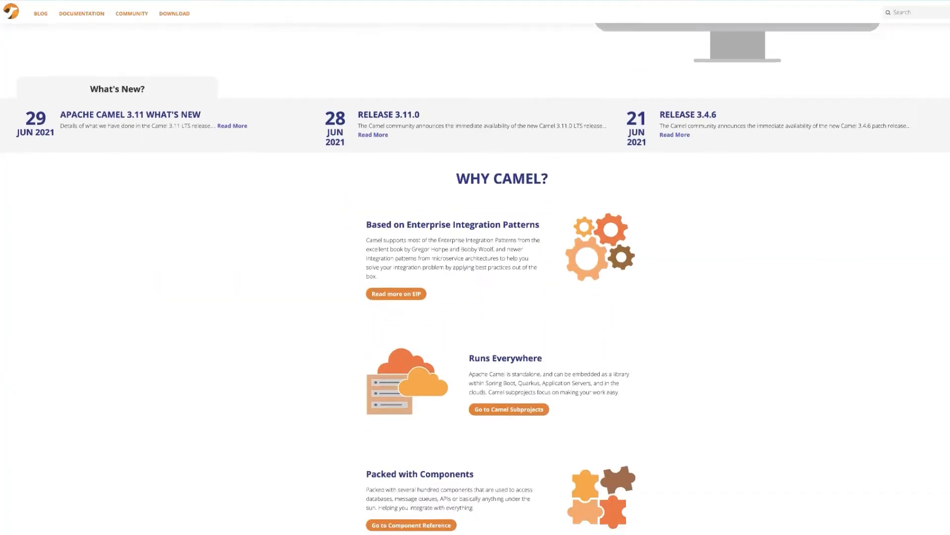
- Scroll the Camel home page toward the Documentation links for Camel Components
scroll(down, 3)
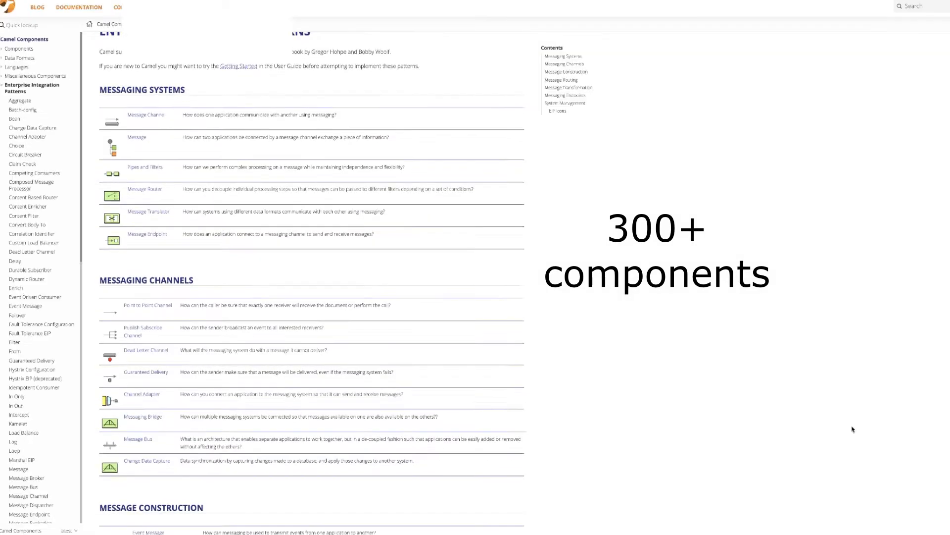
- Scroll through the Message Transformation and Messaging Endpoints pattern sections of the catalogue
scroll(down, 3)
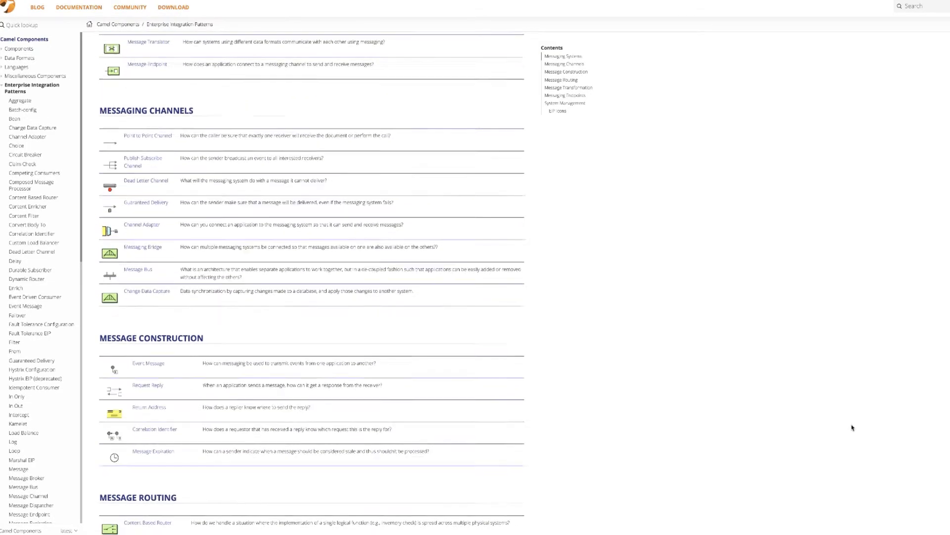
scroll(down, 3)
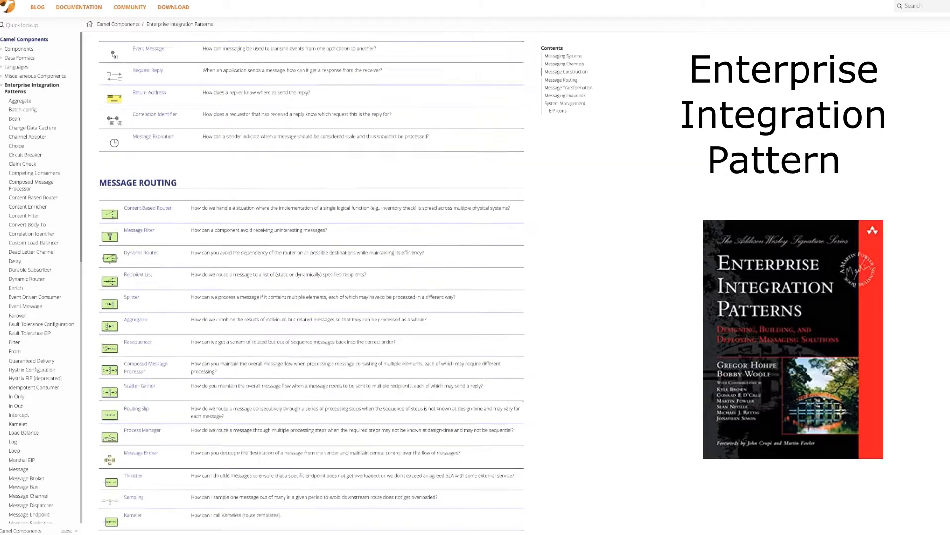
scroll(down, 3)
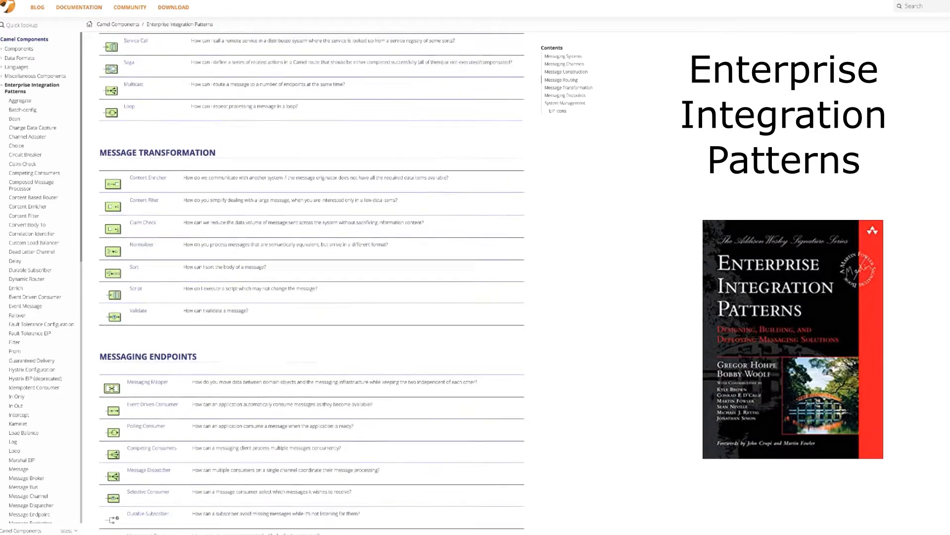
scroll(down, 3)
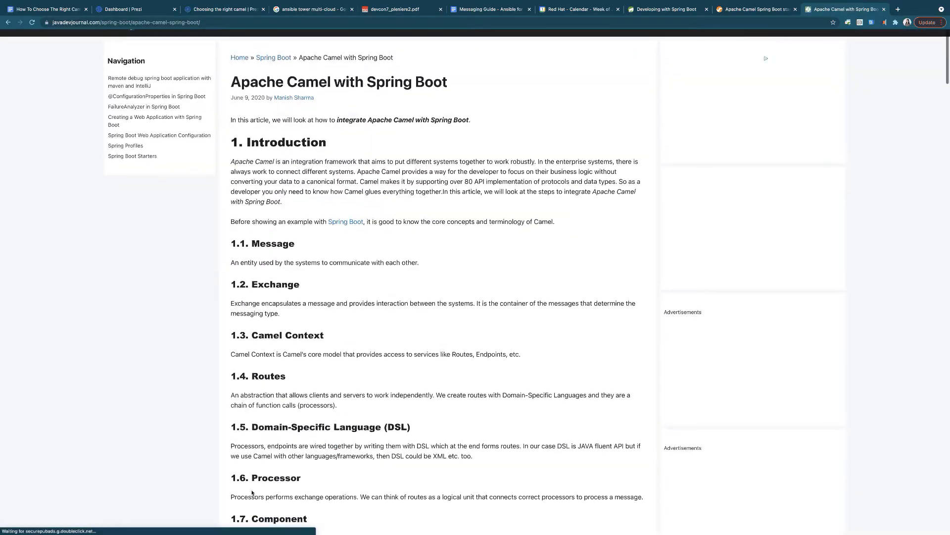
click(844, 9)
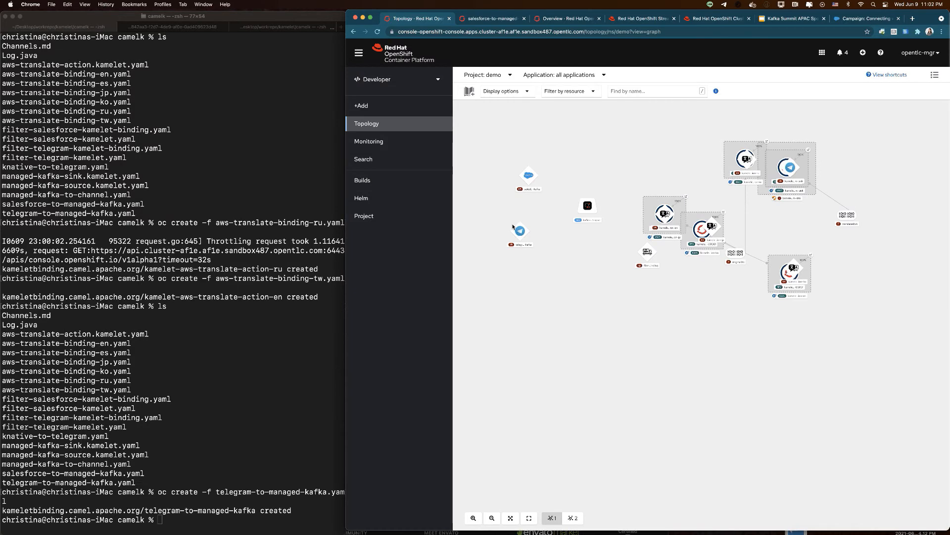
mouse_move(664, 294)
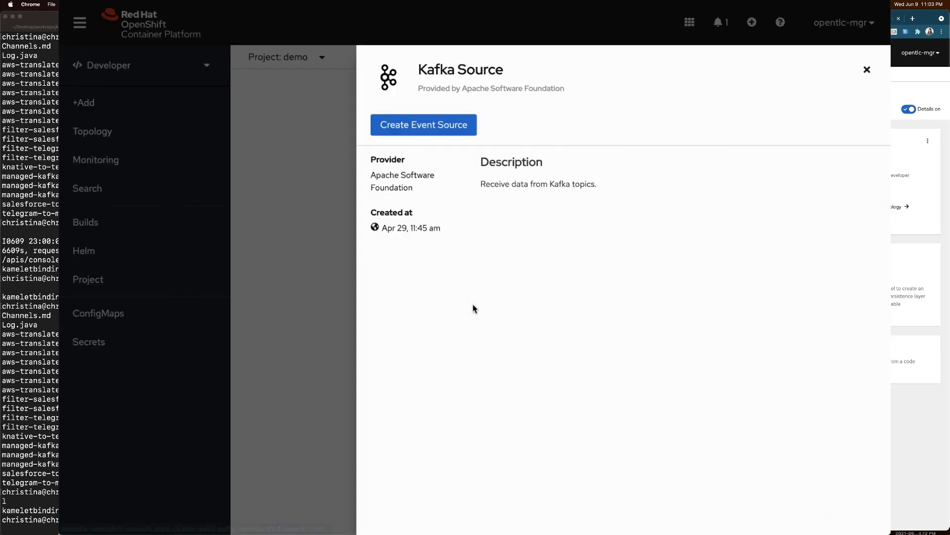
- Enter "not" in the Kafka Source Topic names field with sink notify
click(423, 125)
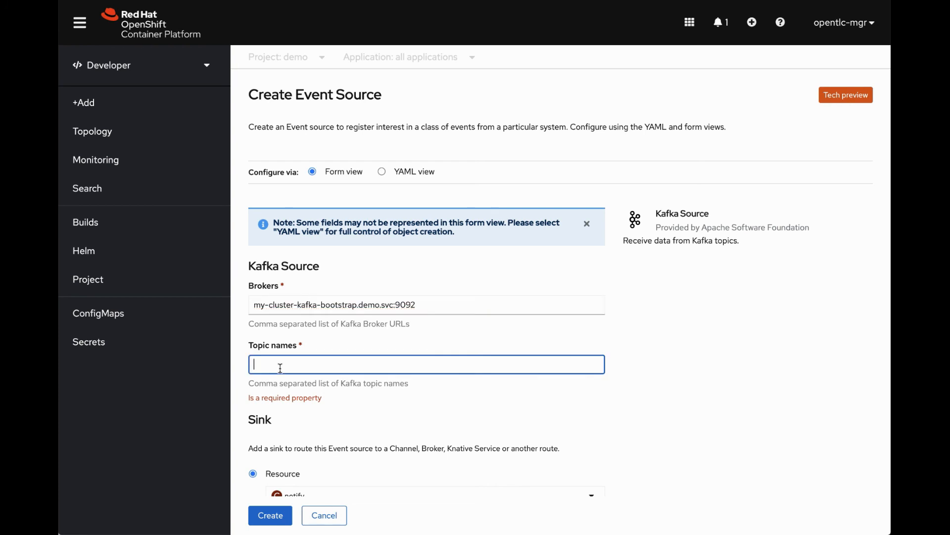
text(not)
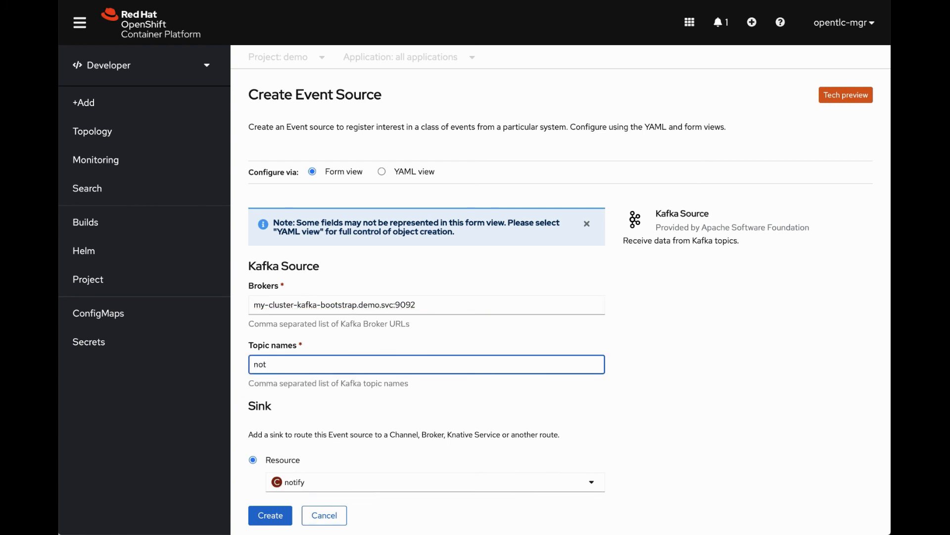